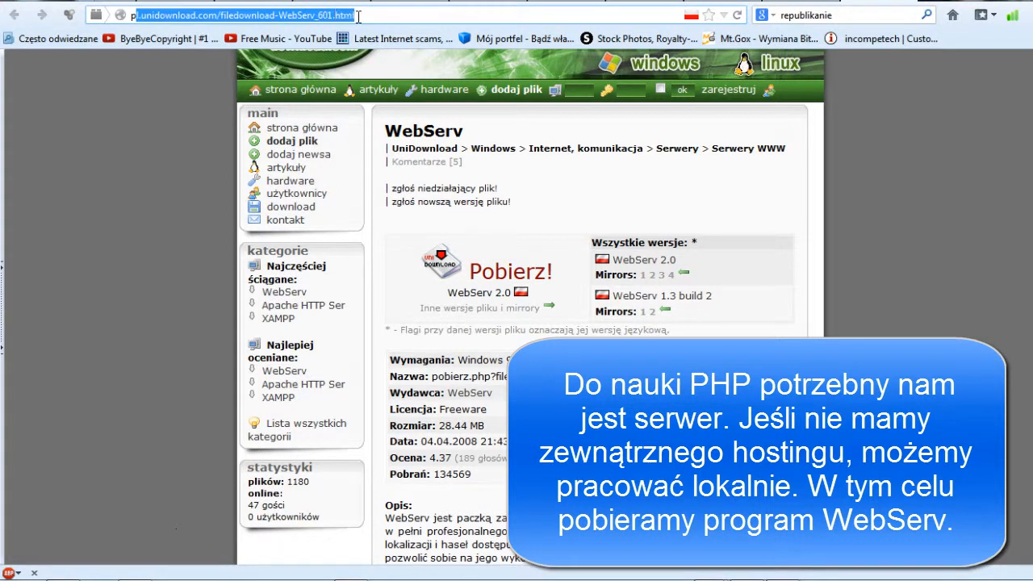
pyautogui.moveTo(484, 289)
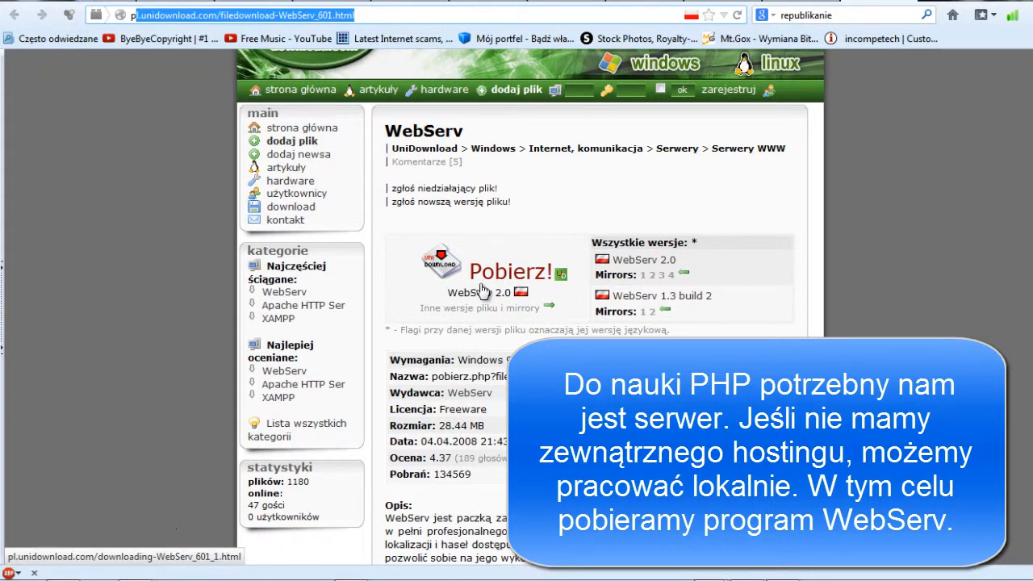
# - Download the WebServ 2.1 installer via the 'tutaj' link and save it to the Desktop
pyautogui.click(487, 271)
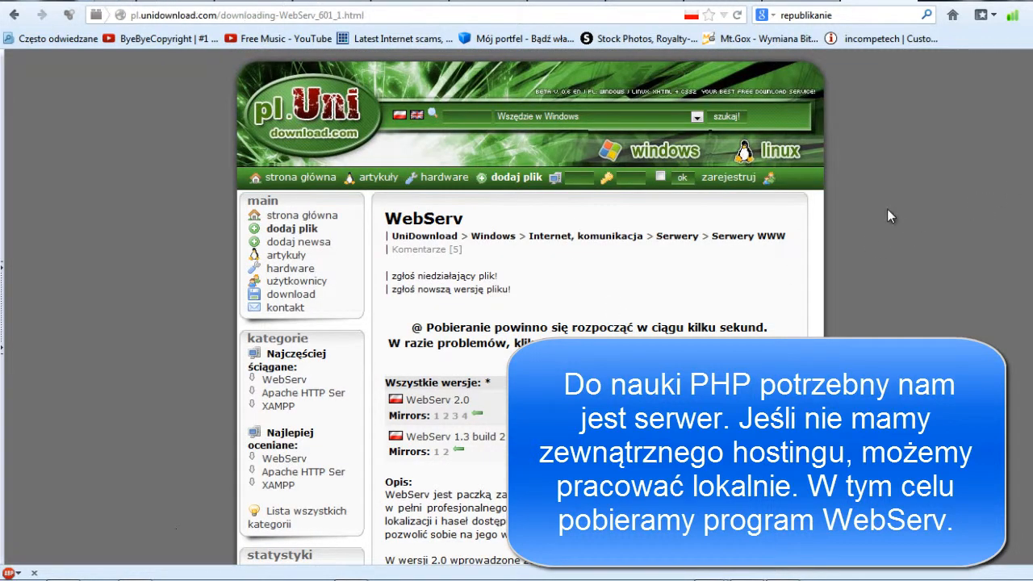
pyautogui.moveTo(576, 287)
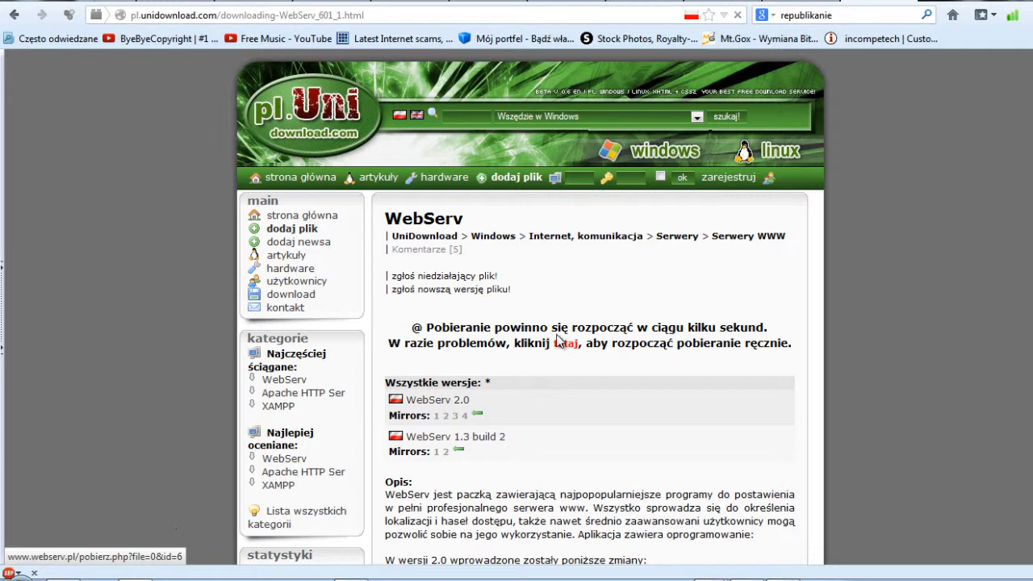
pyautogui.click(568, 345)
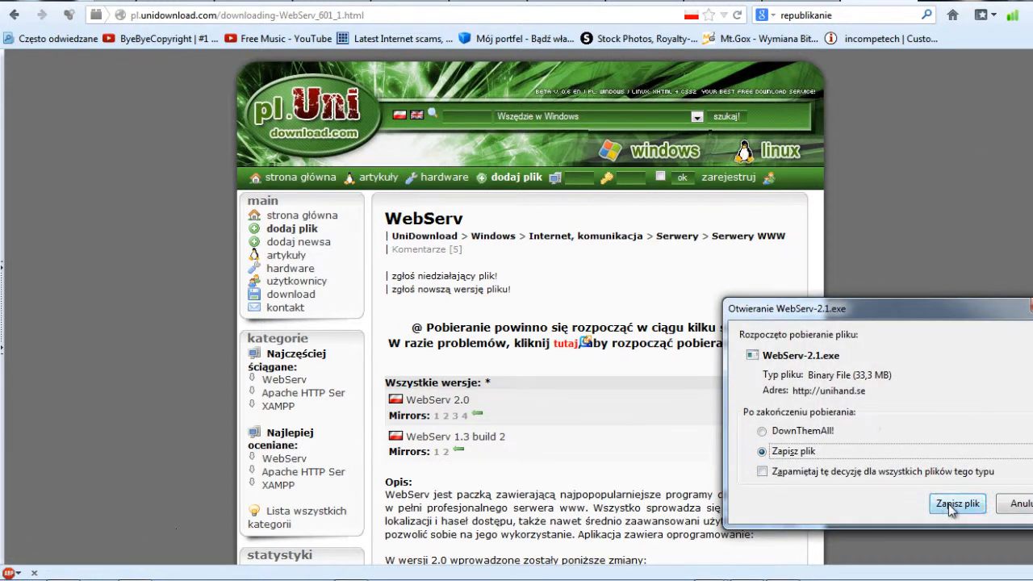
pyautogui.click(955, 502)
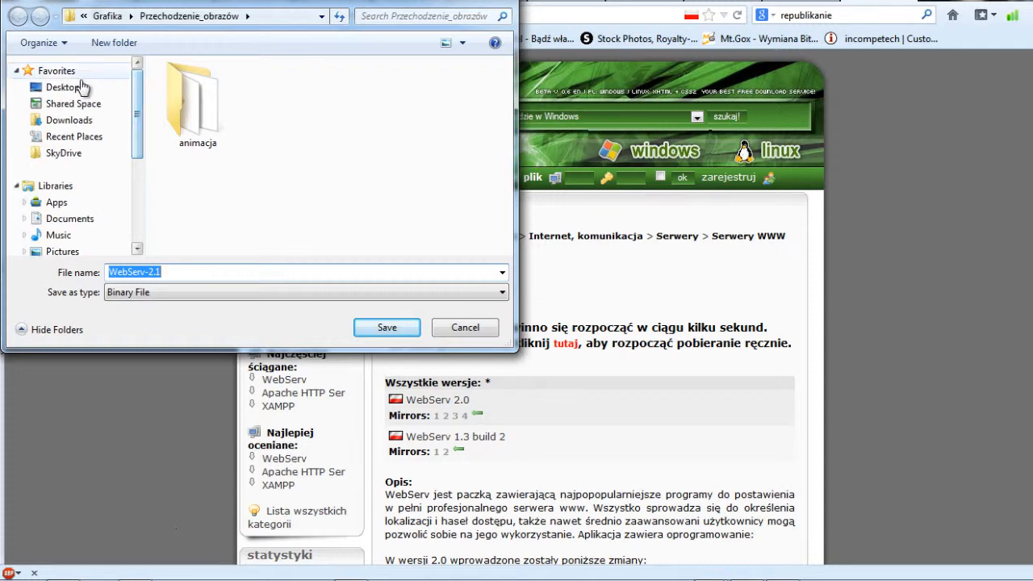
pyautogui.click(386, 328)
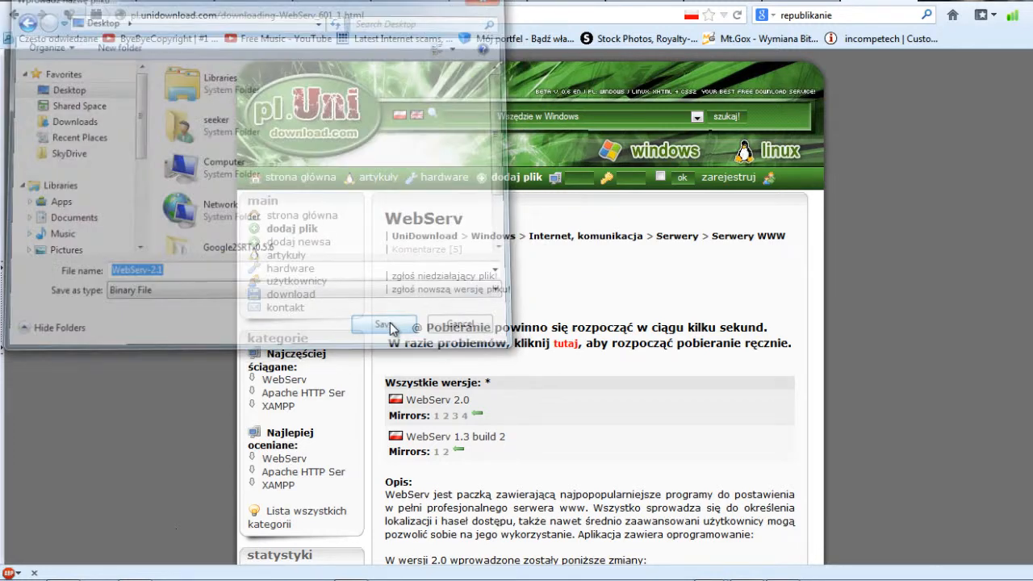
pyautogui.click(371, 324)
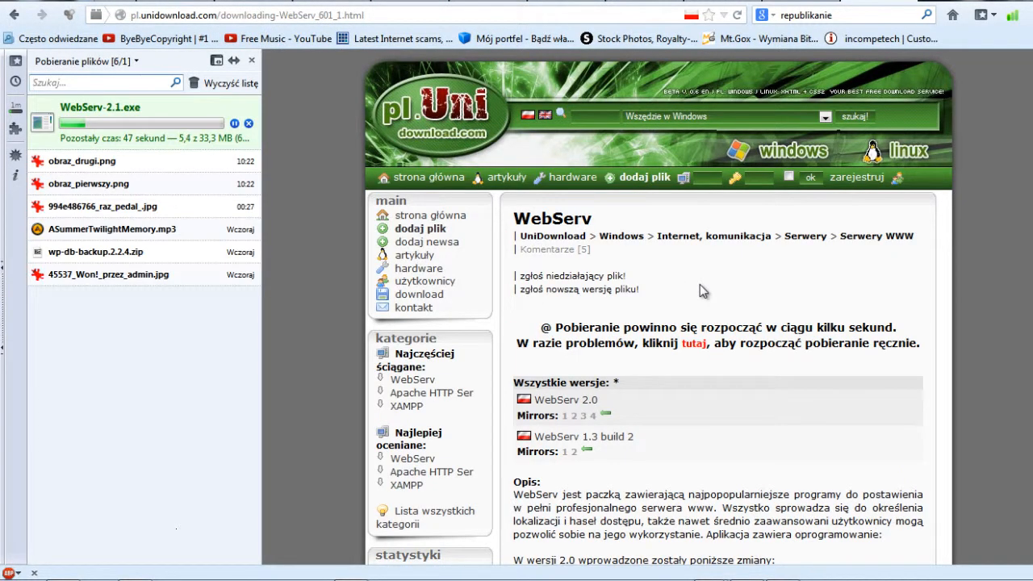
pyautogui.moveTo(501, 318)
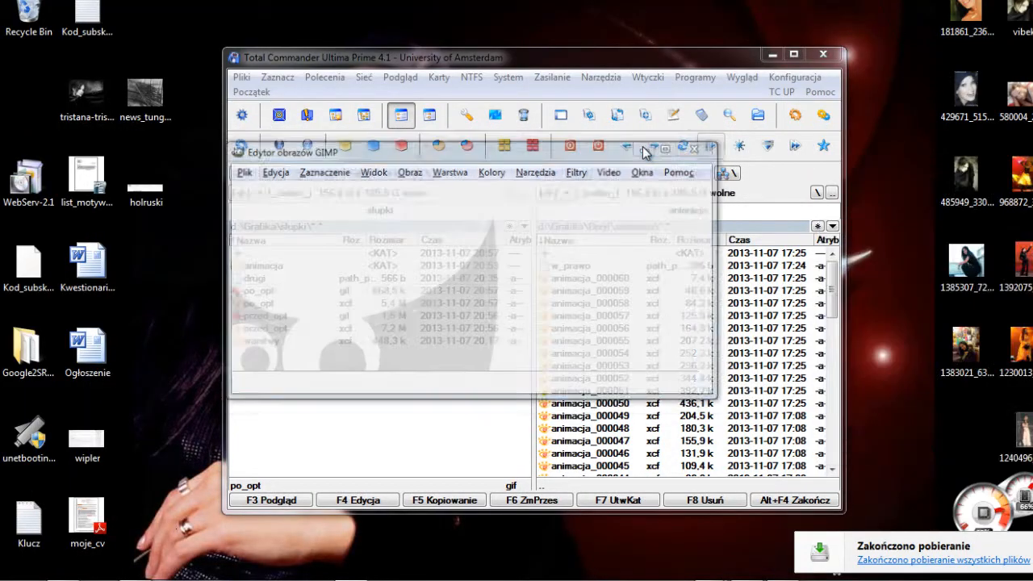
# - Show the desktop, move the WebServ-2.1 icon to the centre and launch it
pyautogui.click(825, 52)
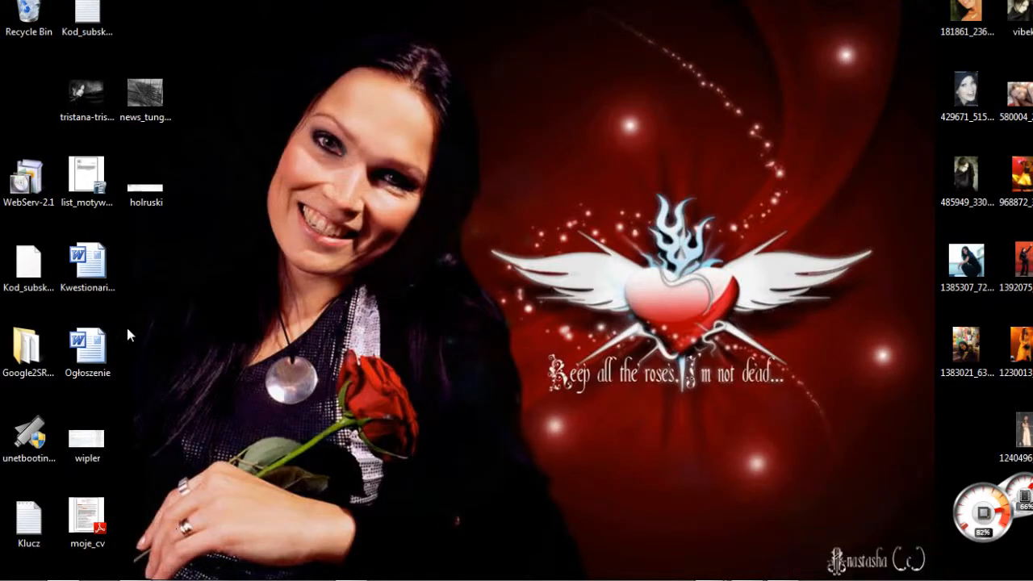
pyautogui.moveTo(29, 178); pyautogui.dragTo(291, 181)
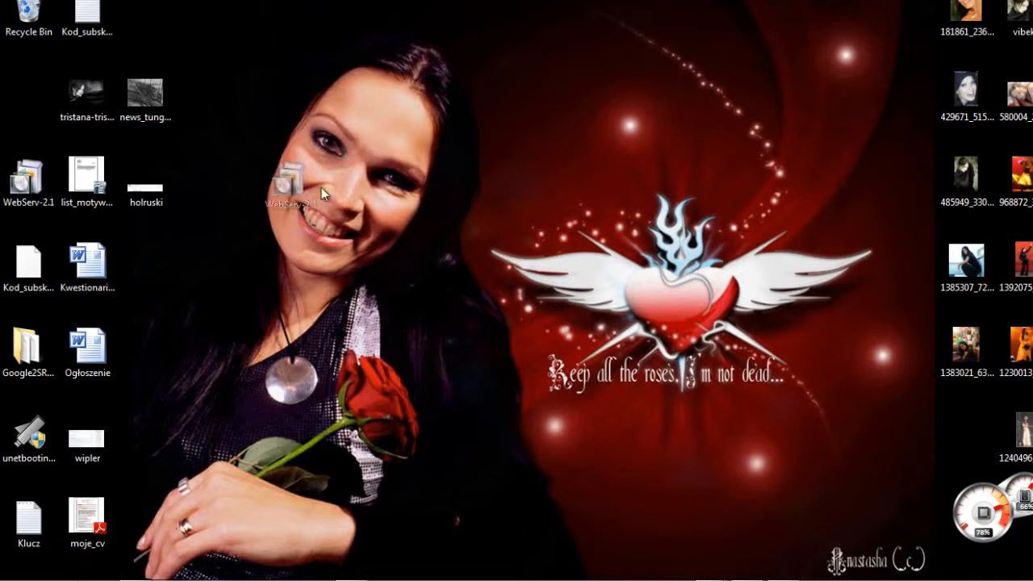
pyautogui.doubleClick(287, 181)
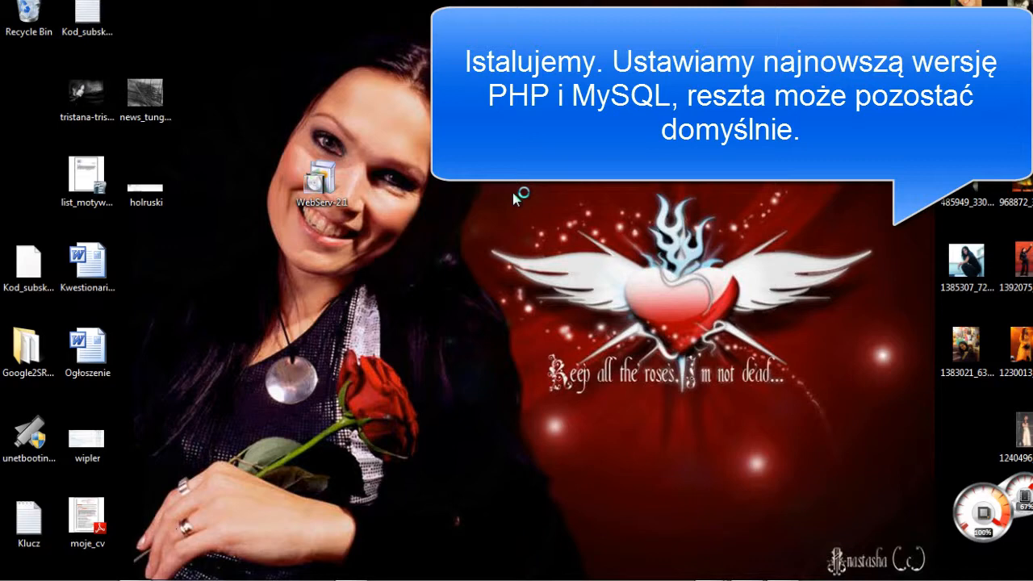
# - Go through the wizard accepting the license and keeping the C:\WebServ install folder
pyautogui.doubleClick(323, 179)
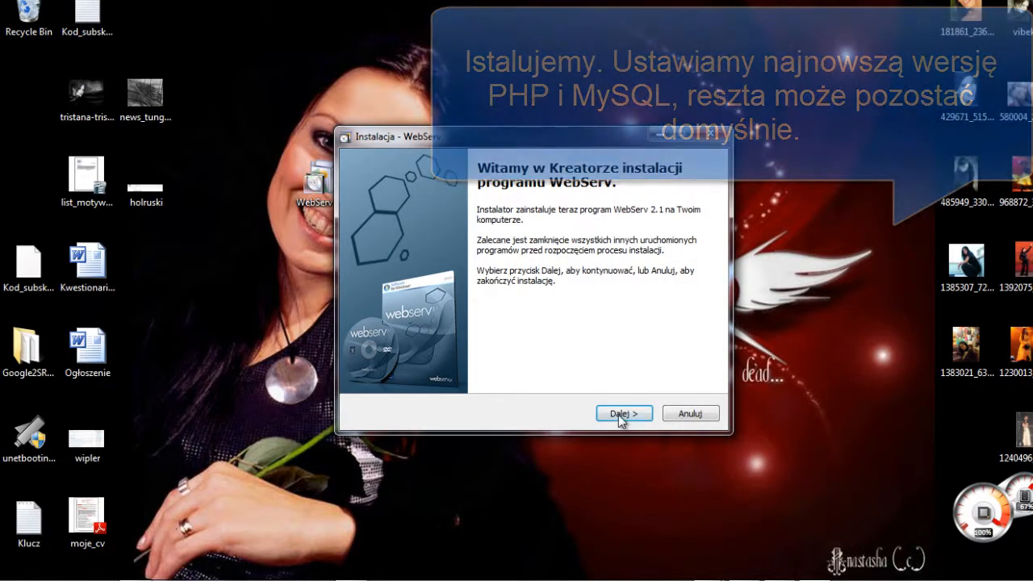
pyautogui.click(623, 413)
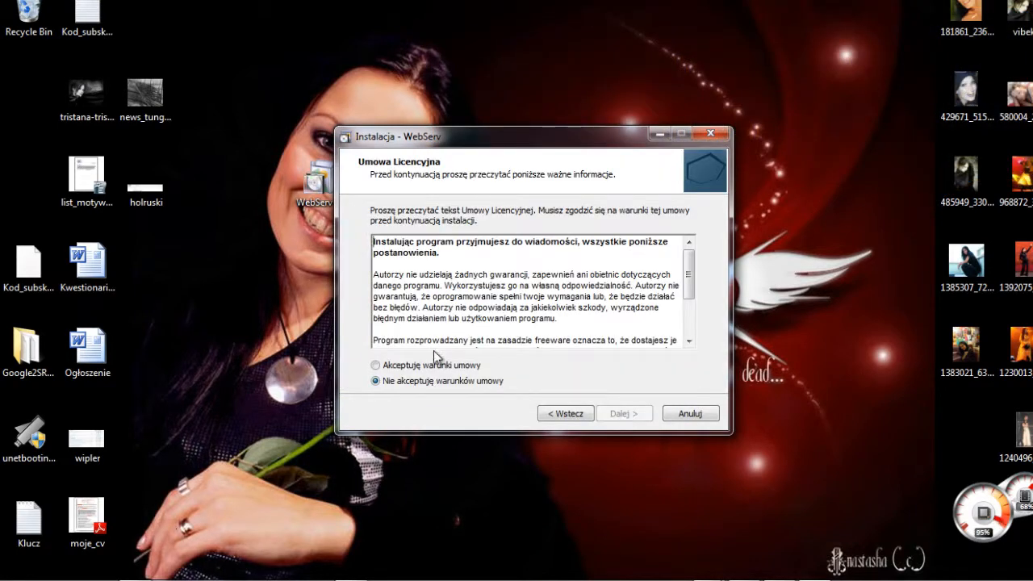
pyautogui.click(623, 413)
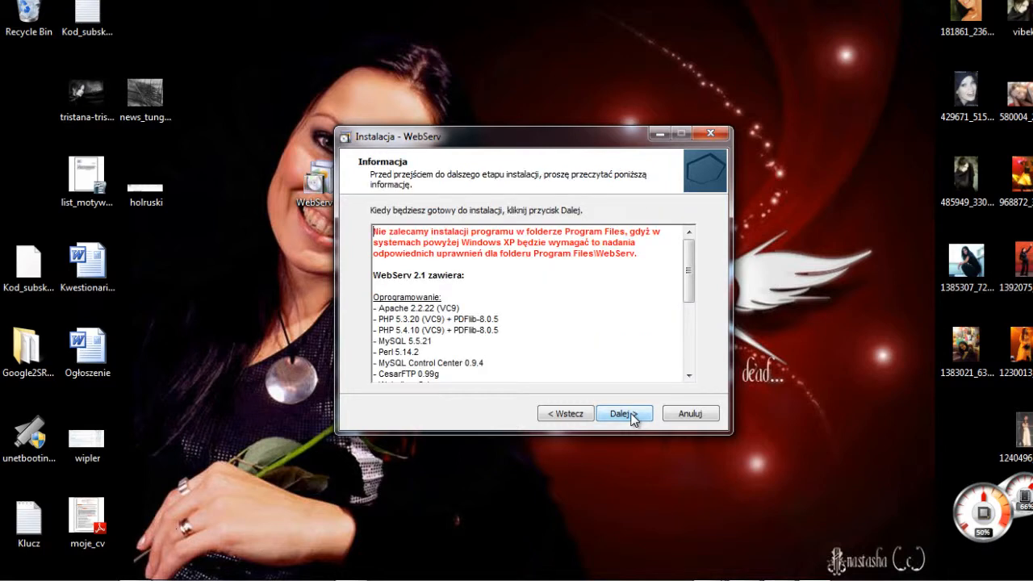
pyautogui.click(622, 413)
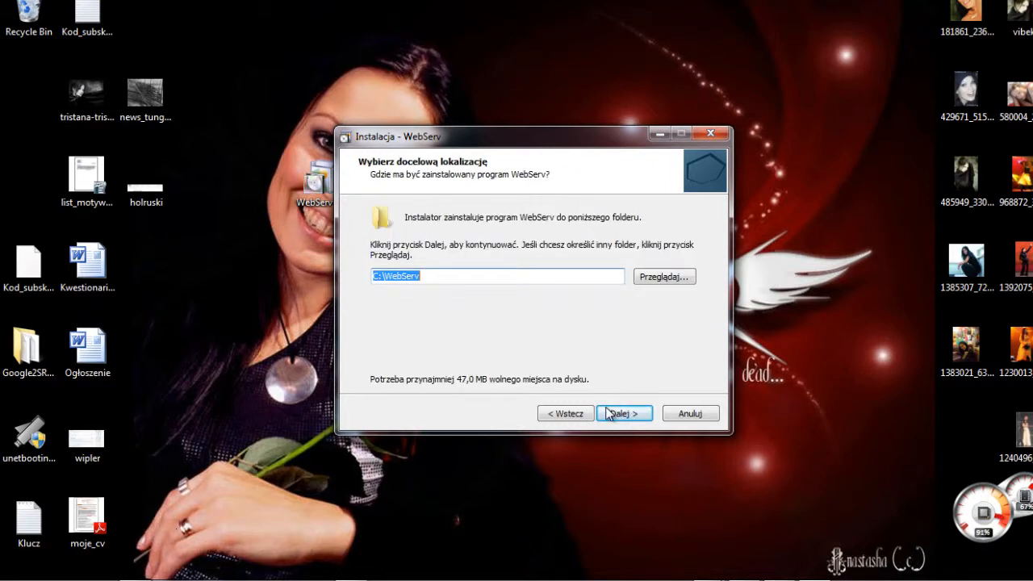
pyautogui.click(623, 413)
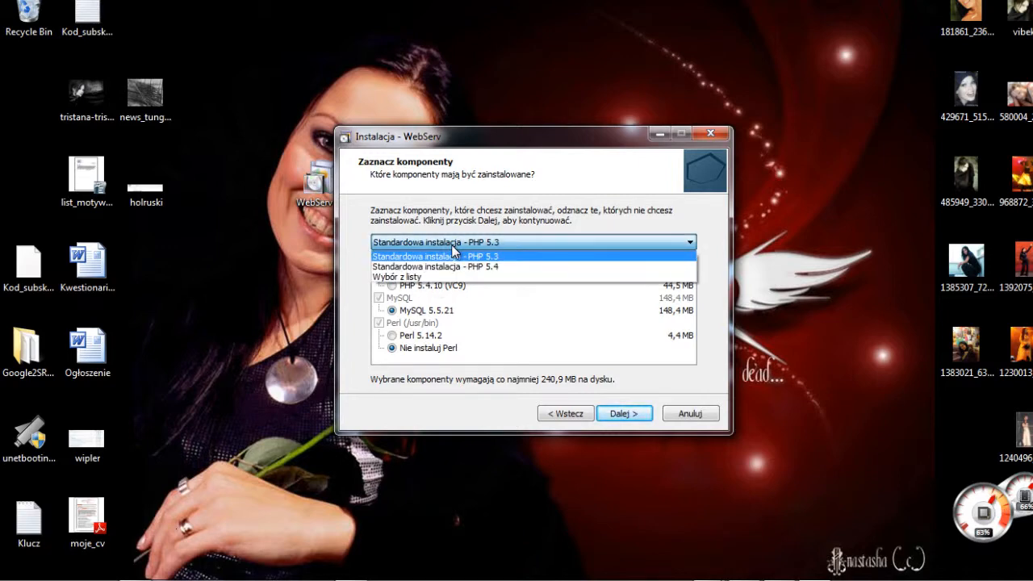
pyautogui.moveTo(458, 269)
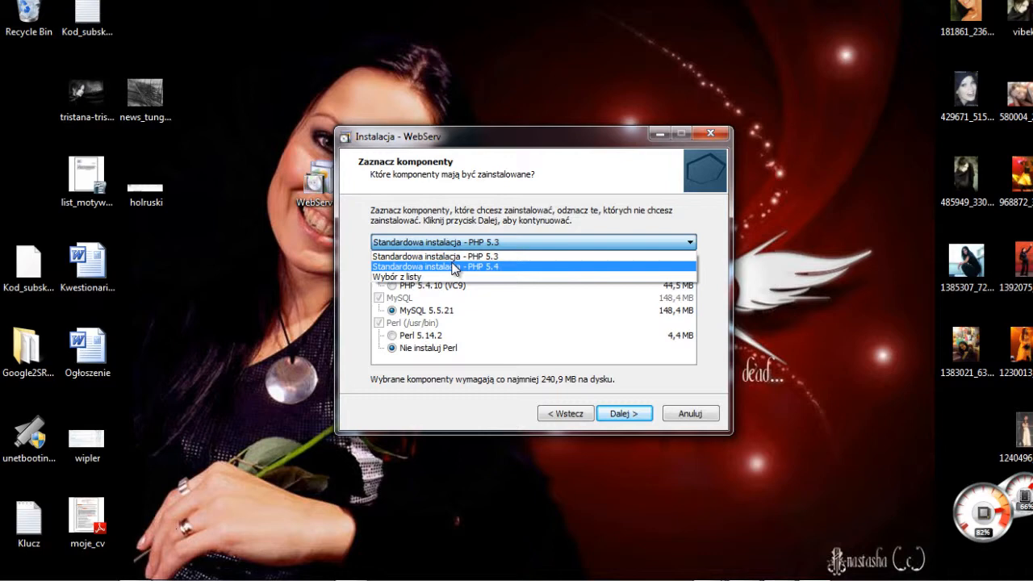
# - Choose 'Standardowa instalacja - PHP 5.4', keep the Start menu folder and begin installing
pyautogui.click(455, 266)
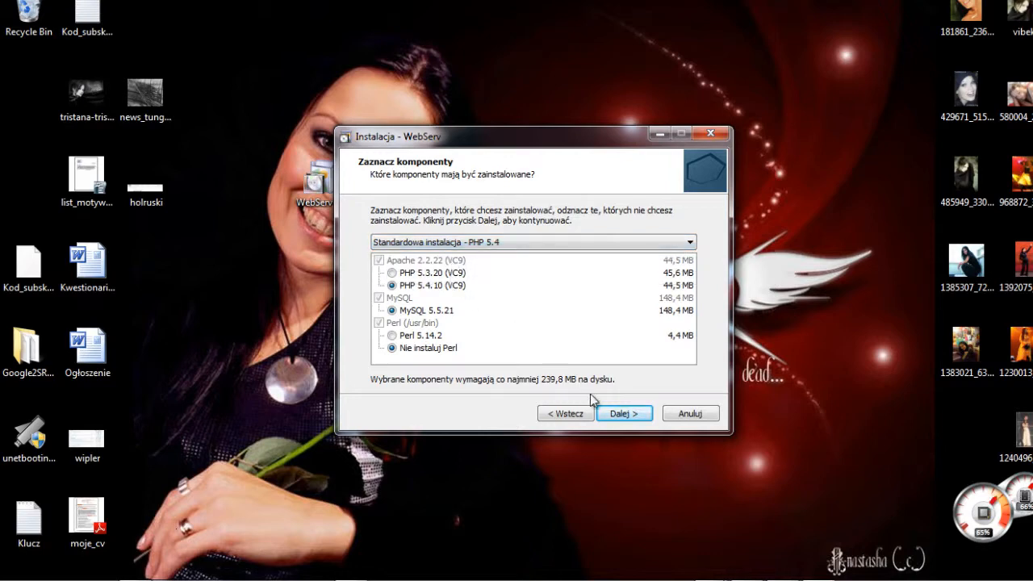
pyautogui.moveTo(622, 414)
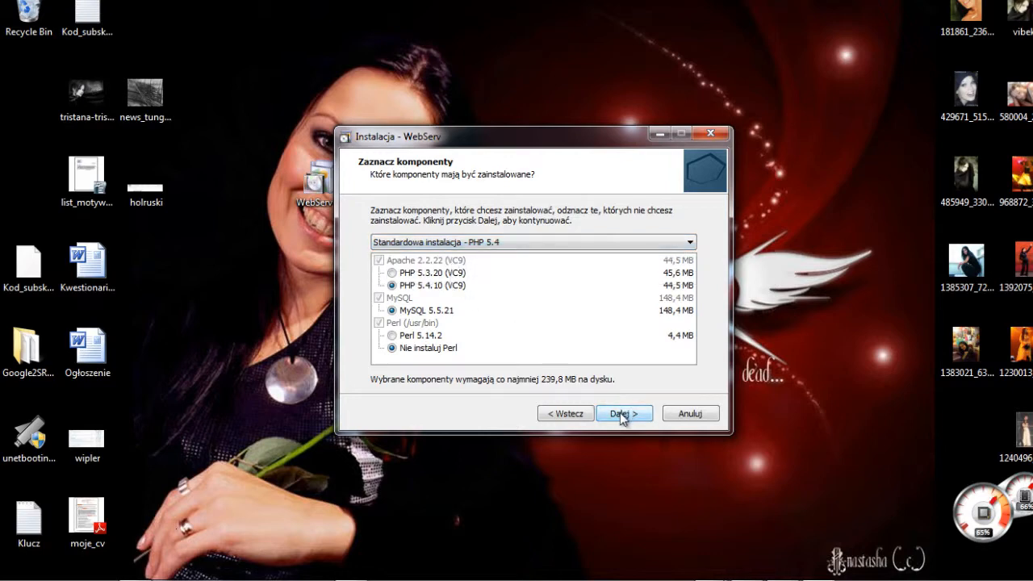
pyautogui.click(623, 413)
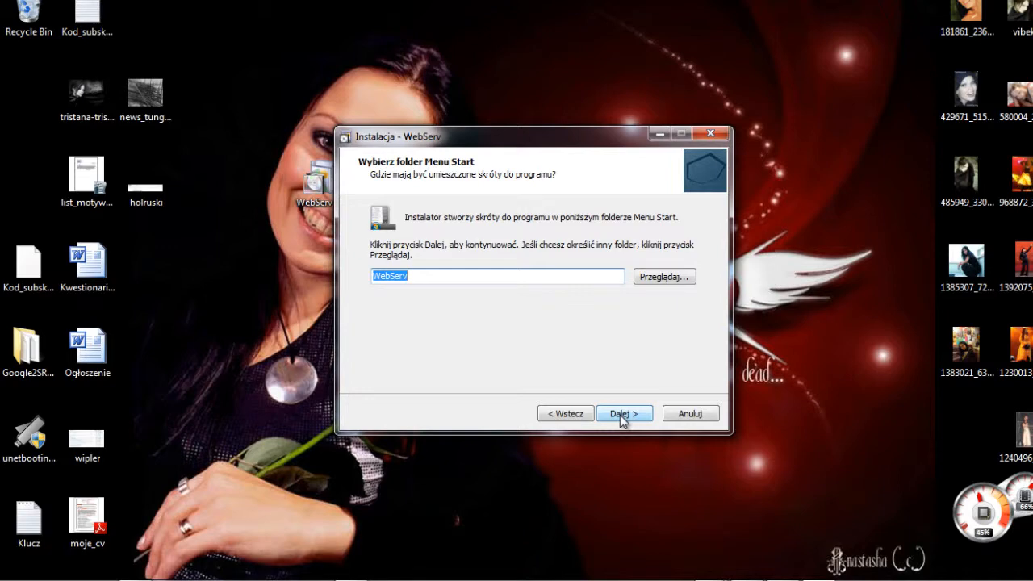
pyautogui.click(622, 413)
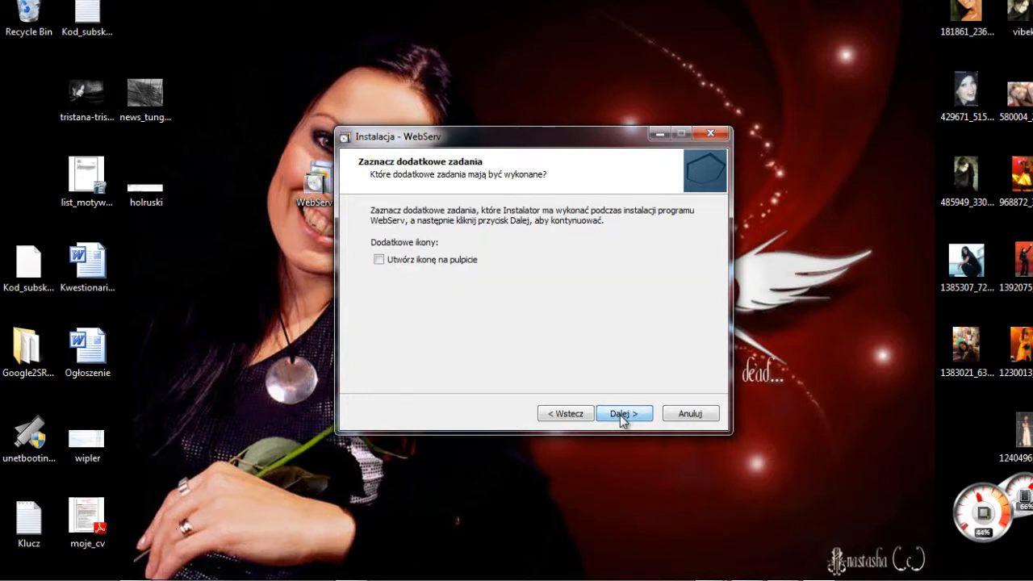
pyautogui.click(622, 413)
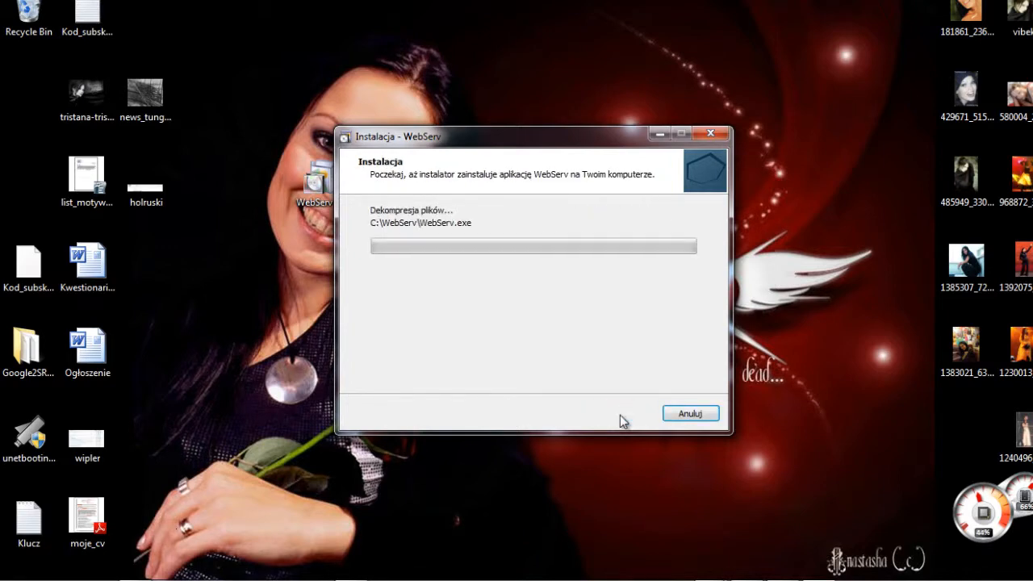
pyautogui.moveTo(568, 309)
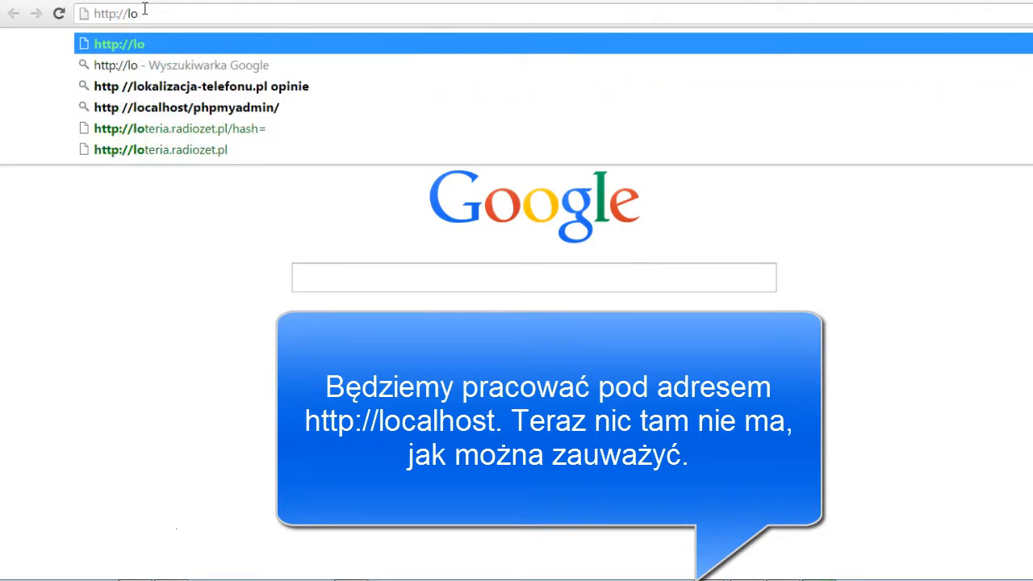
pyautogui.write('calhost')
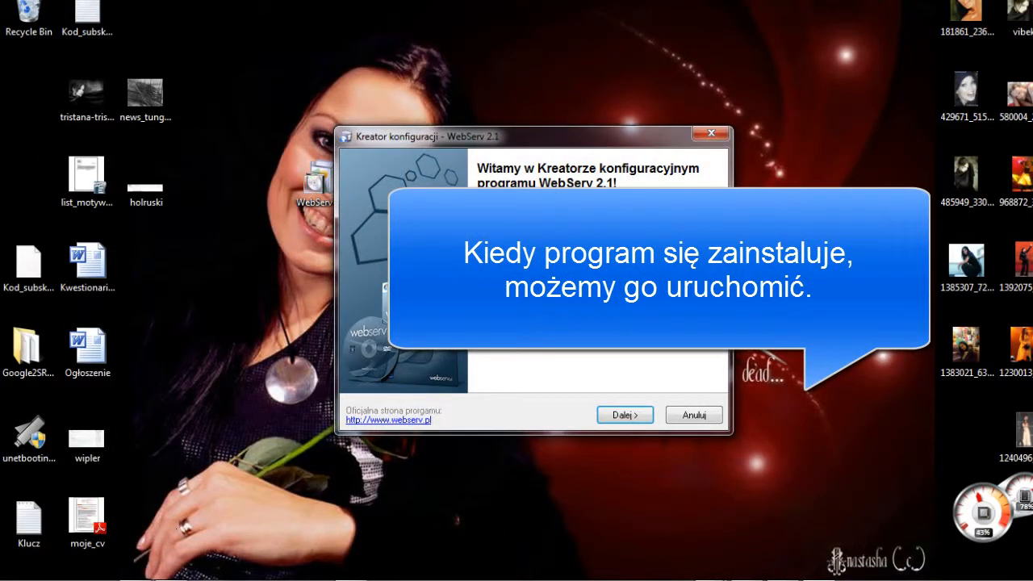
# - Accept default basic, remote-control, Apache folder, PHP, FTP and domain settings, then finish with Zakończ twice
pyautogui.click(624, 414)
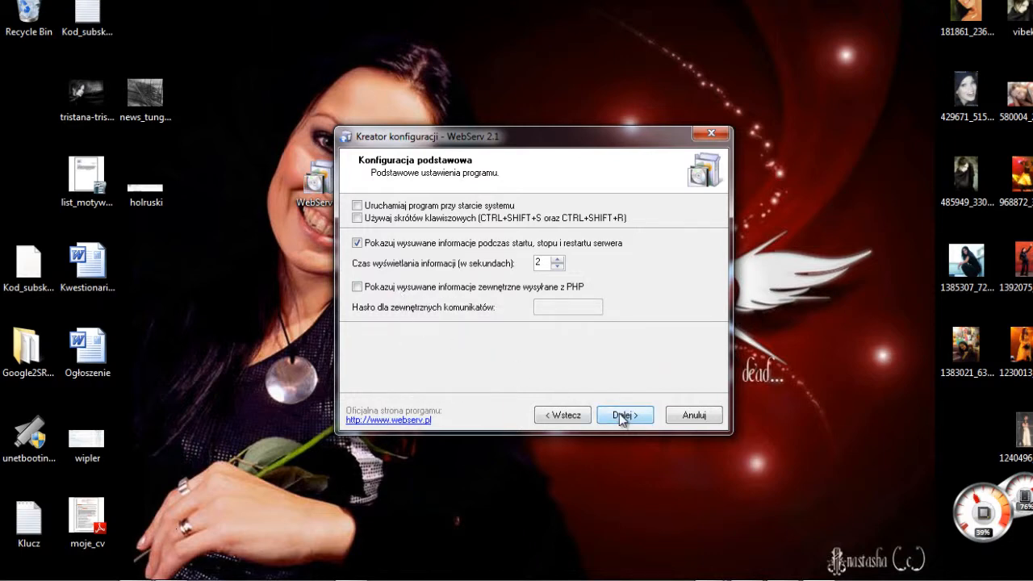
pyautogui.click(624, 415)
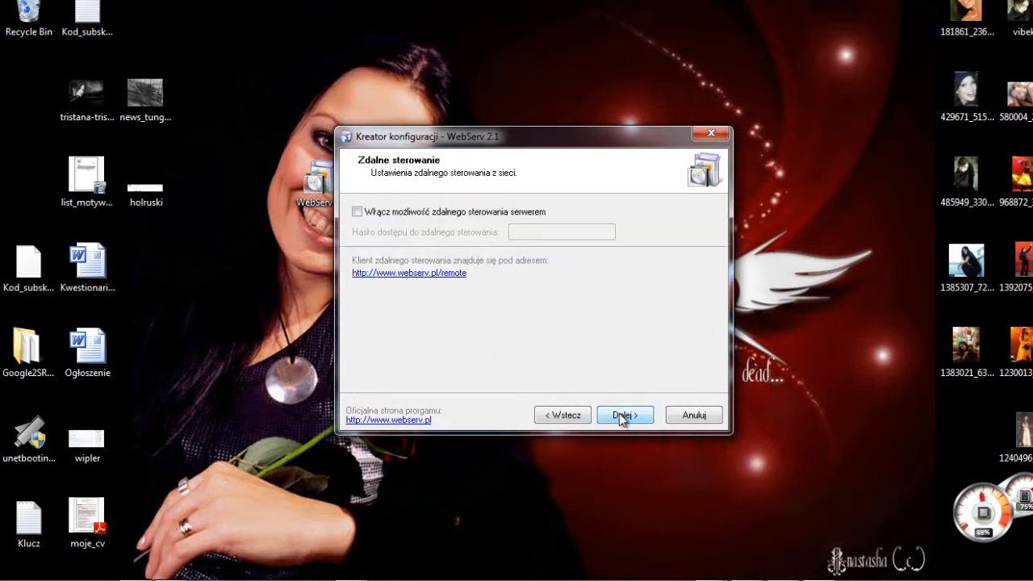
pyautogui.click(624, 413)
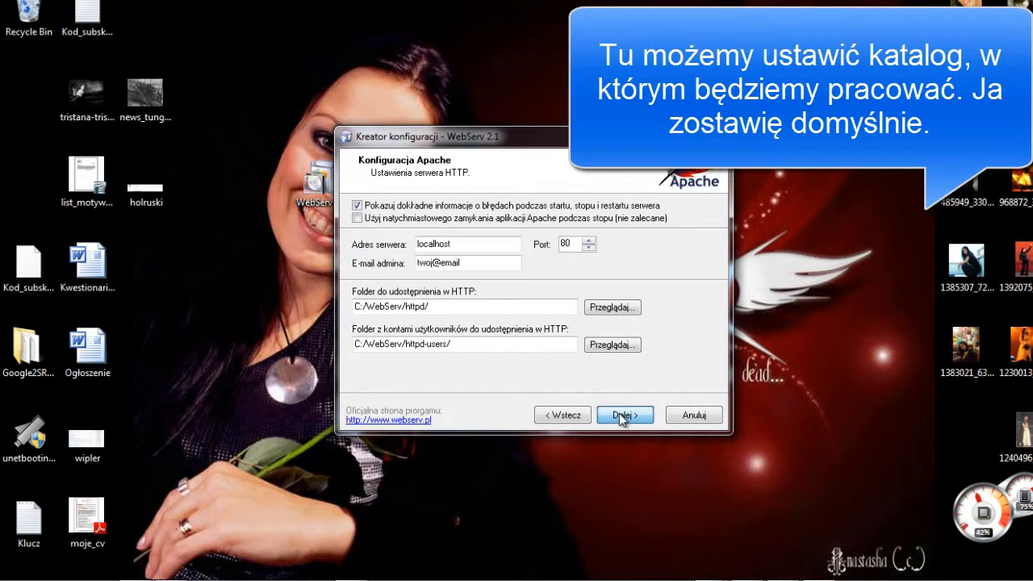
pyautogui.click(625, 415)
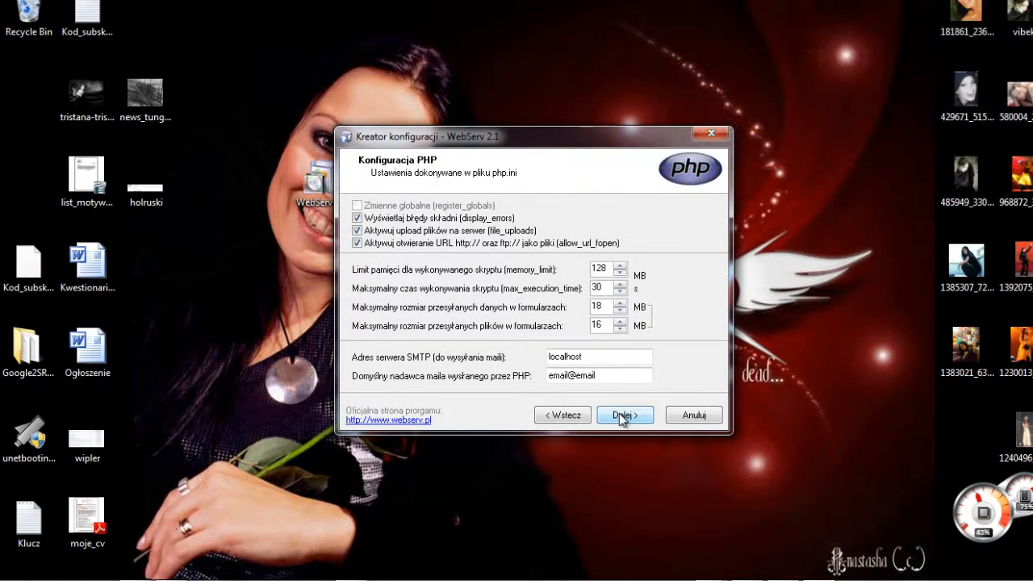
pyautogui.click(623, 414)
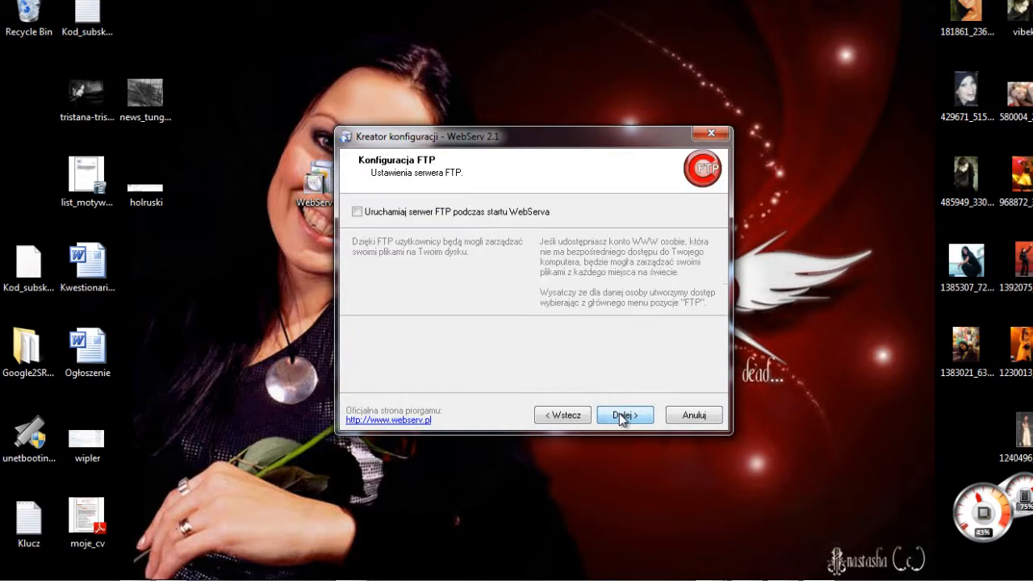
pyautogui.click(624, 414)
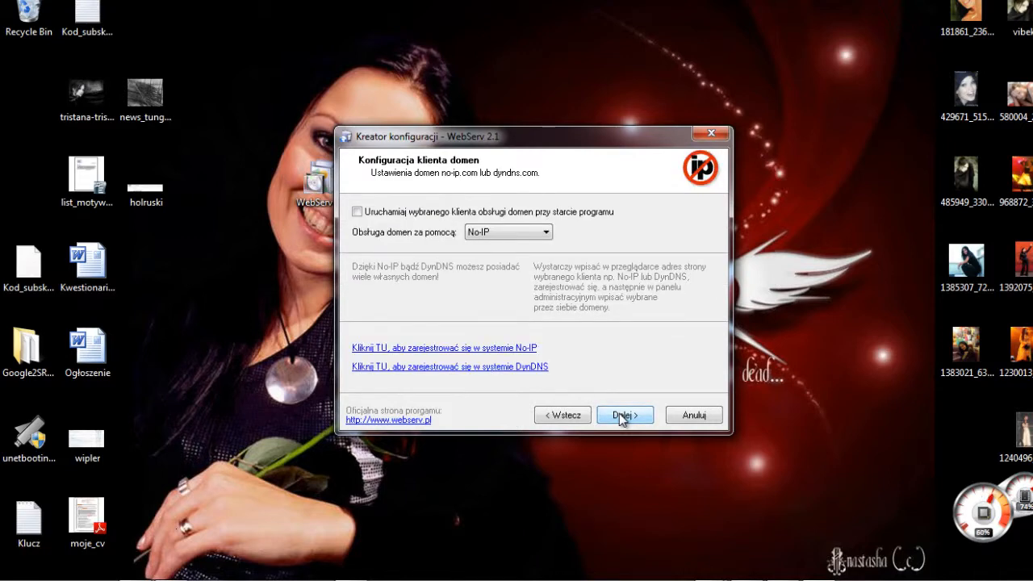
pyautogui.click(623, 415)
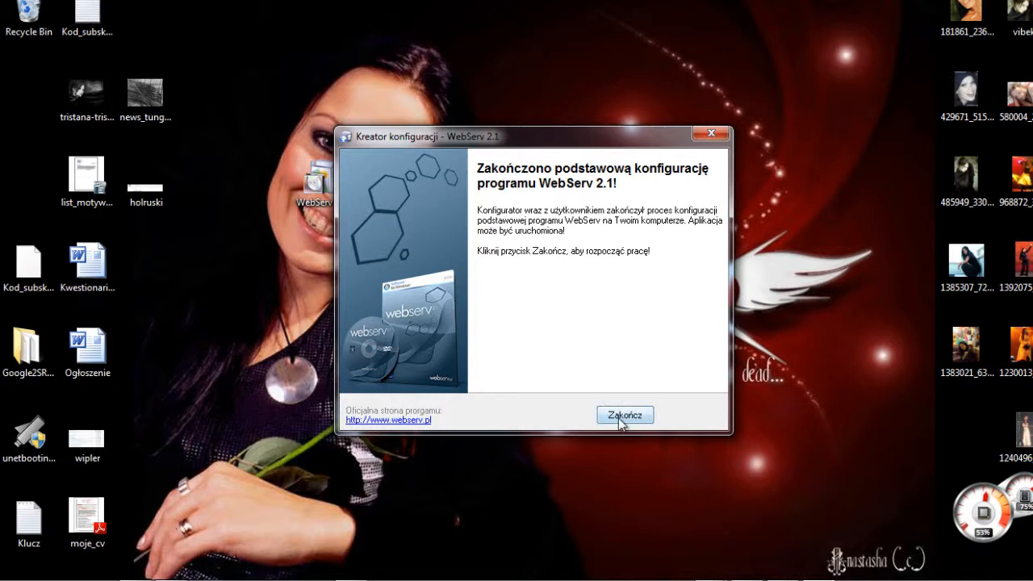
pyautogui.click(625, 415)
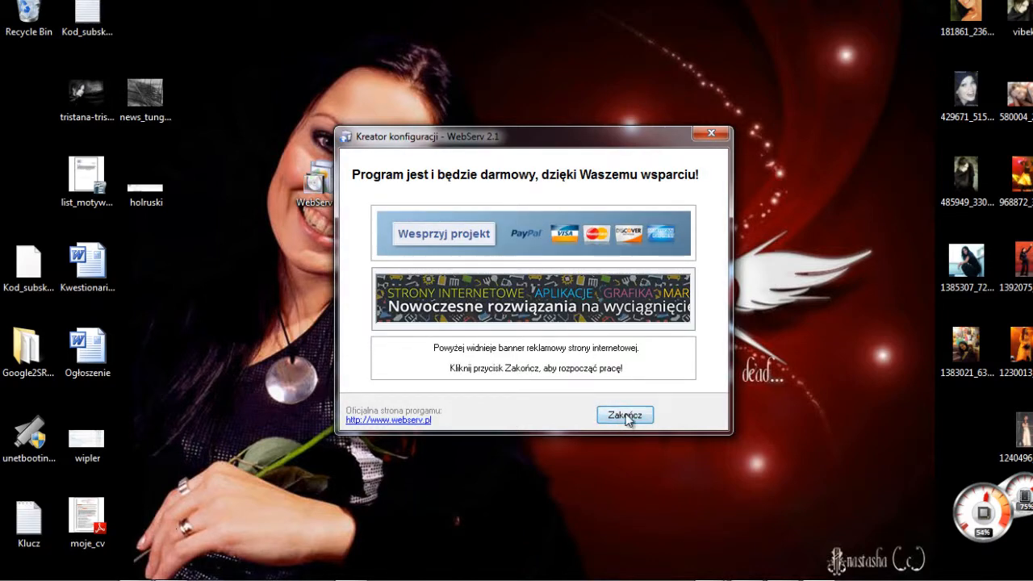
pyautogui.click(624, 415)
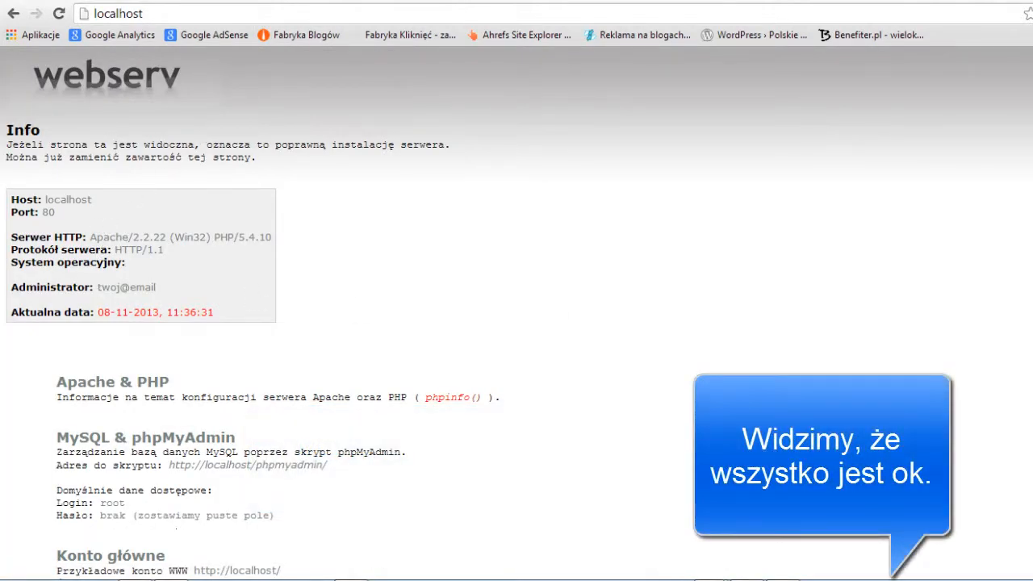
# - Scroll down through the WebServ info page at localhost
pyautogui.scroll(-3)
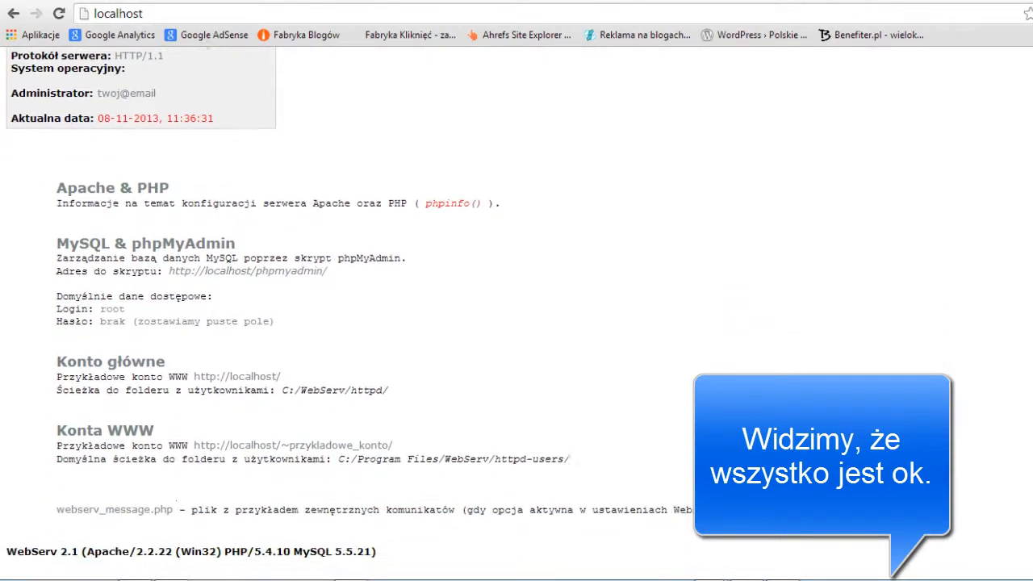
pyautogui.scroll(-3)
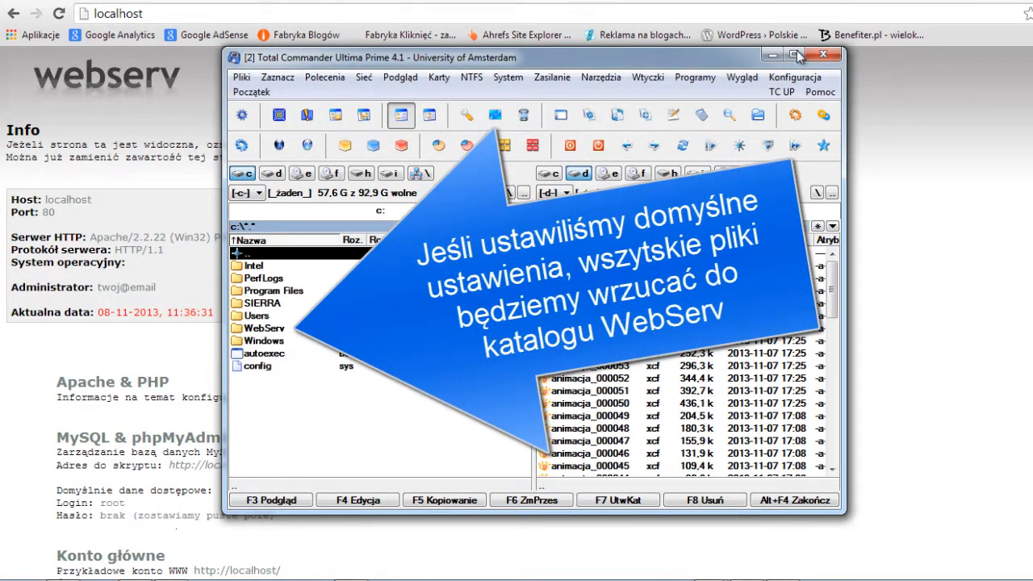
# - Maximize Total Commander and go into C:\WebServ\httpd-users
pyautogui.click(797, 51)
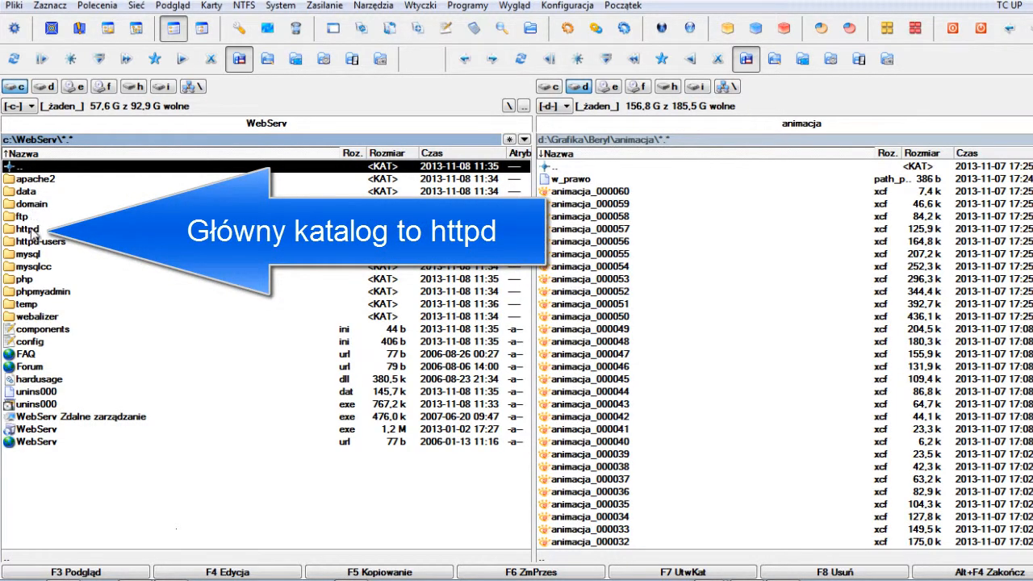
pyautogui.doubleClick(29, 240)
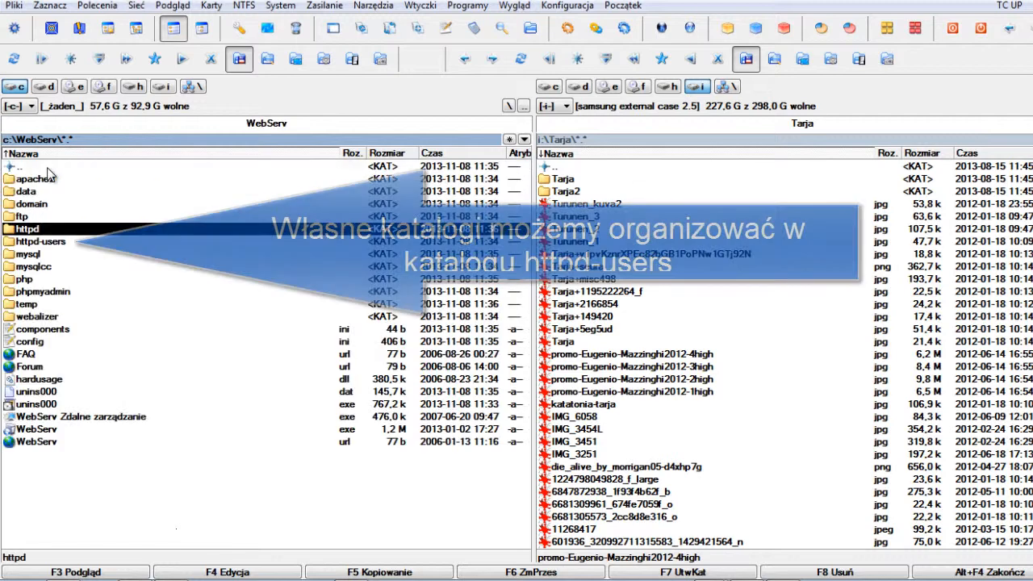
pyautogui.doubleClick(38, 242)
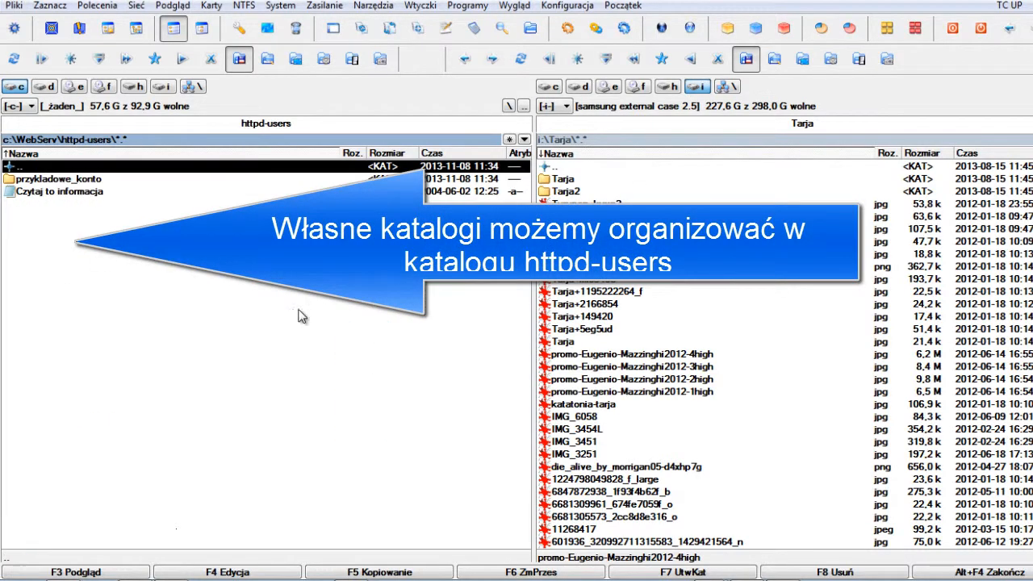
# - Create a new folder named obrazki with F7
pyautogui.click(681, 571)
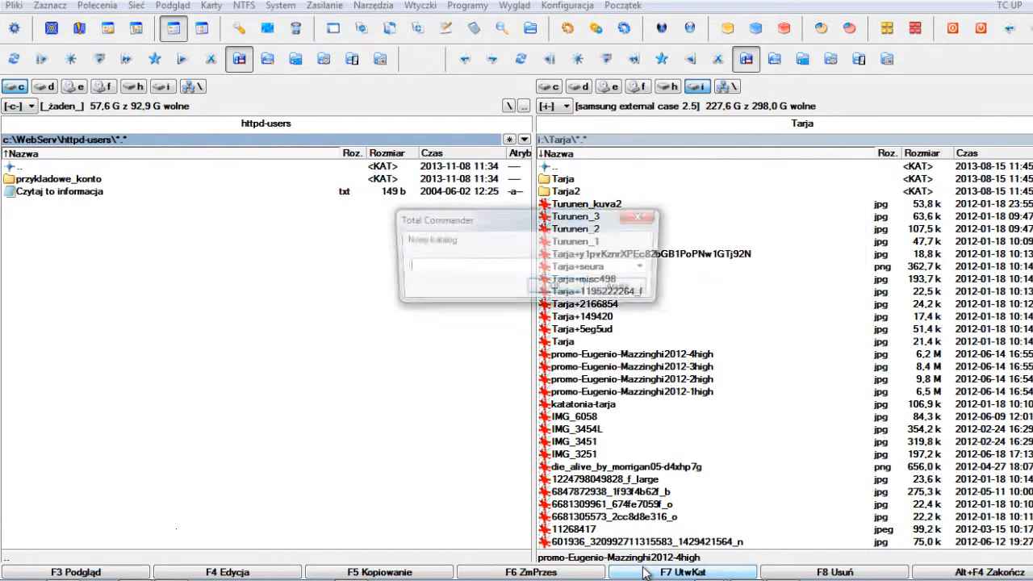
pyautogui.write('obazki')
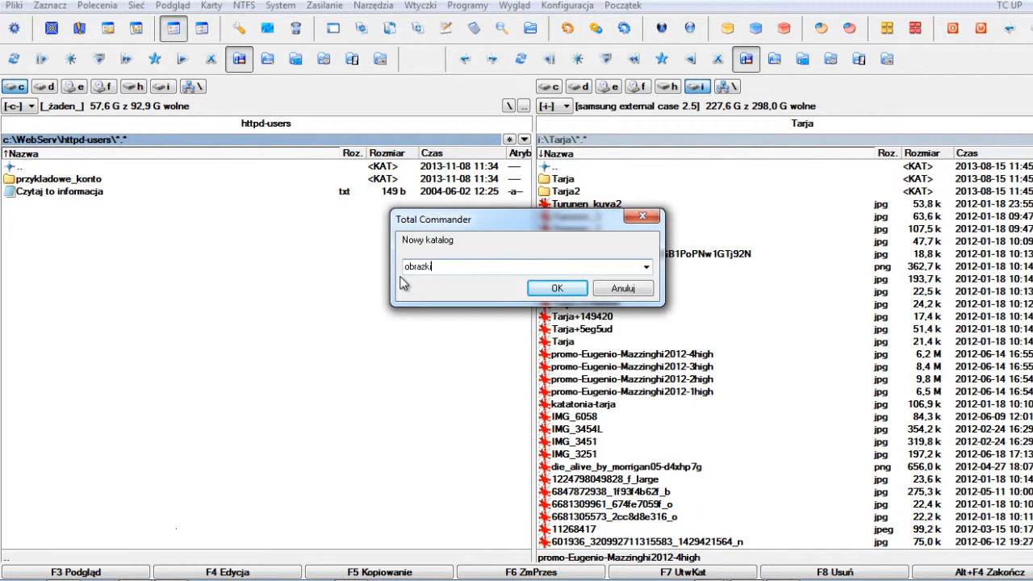
pyautogui.click(557, 287)
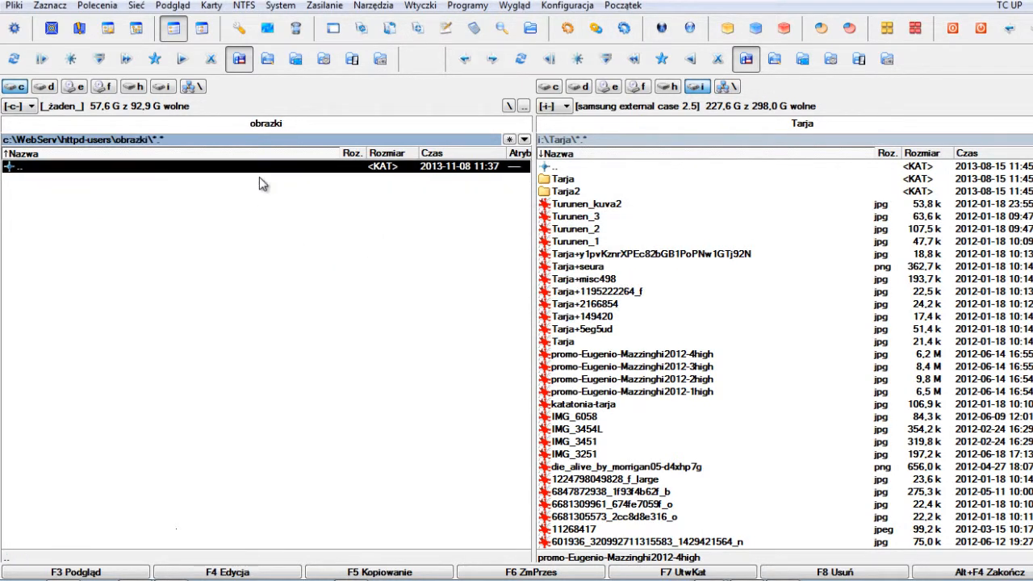
pyautogui.click(568, 342)
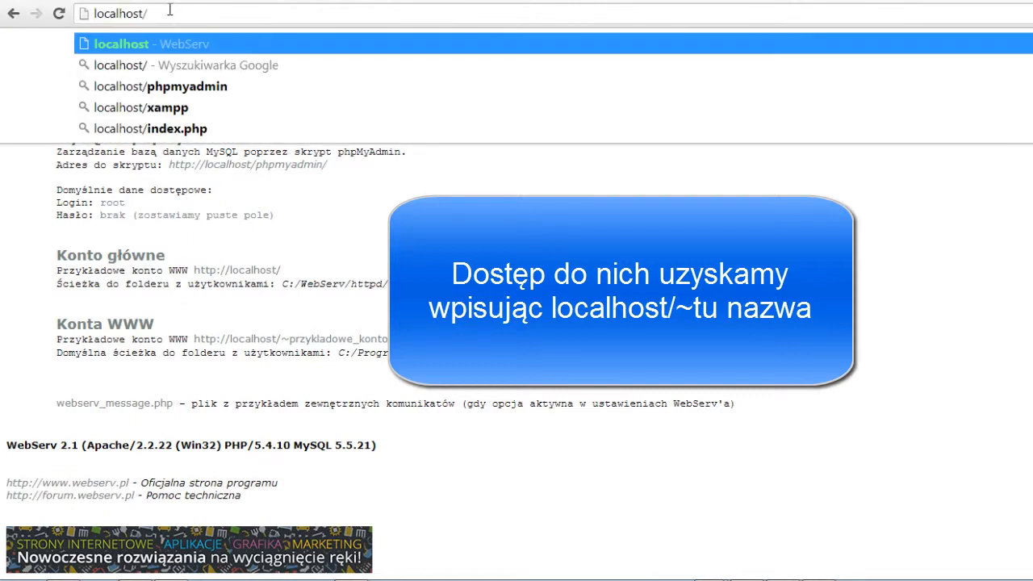
# - Load localhost/~obrazki and view Tarja.jpg from the folder listing
pyautogui.write('~')
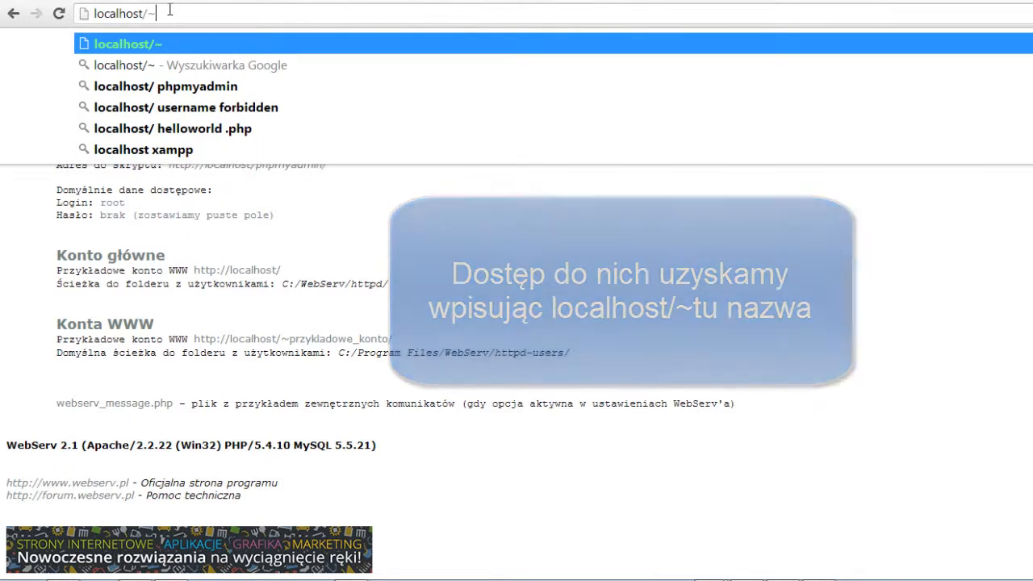
pyautogui.write('obrazki/')
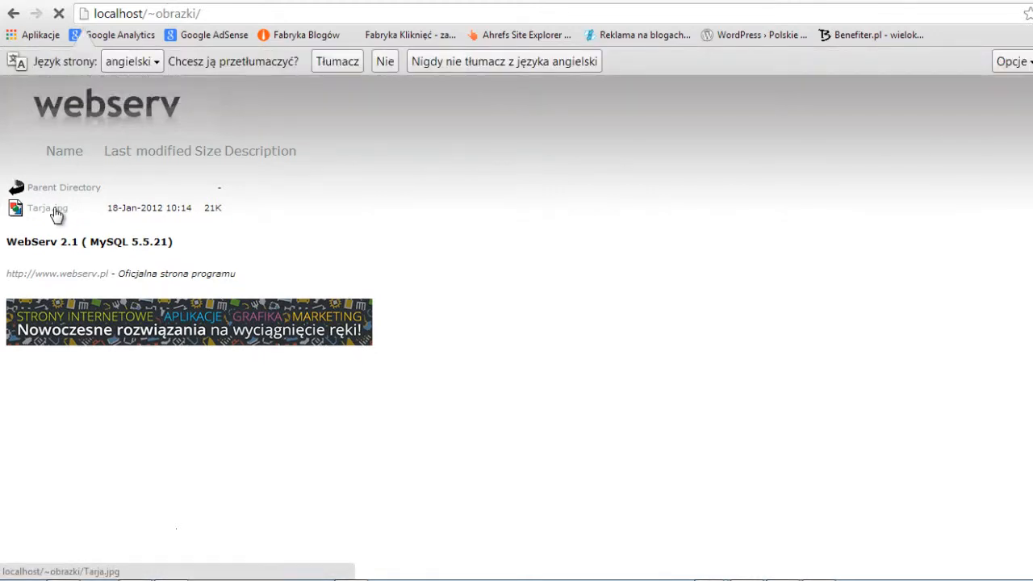
pyautogui.click(42, 209)
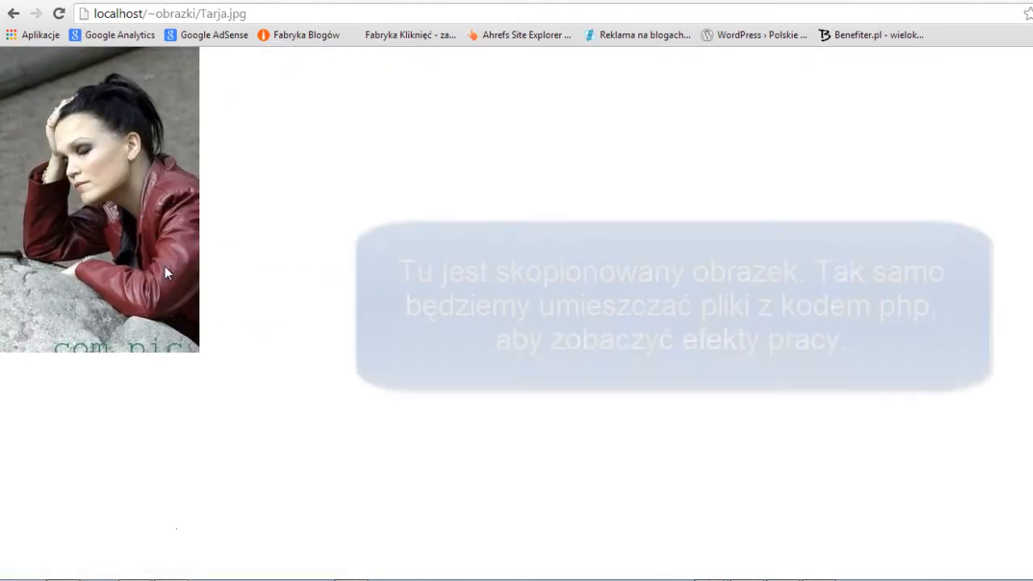